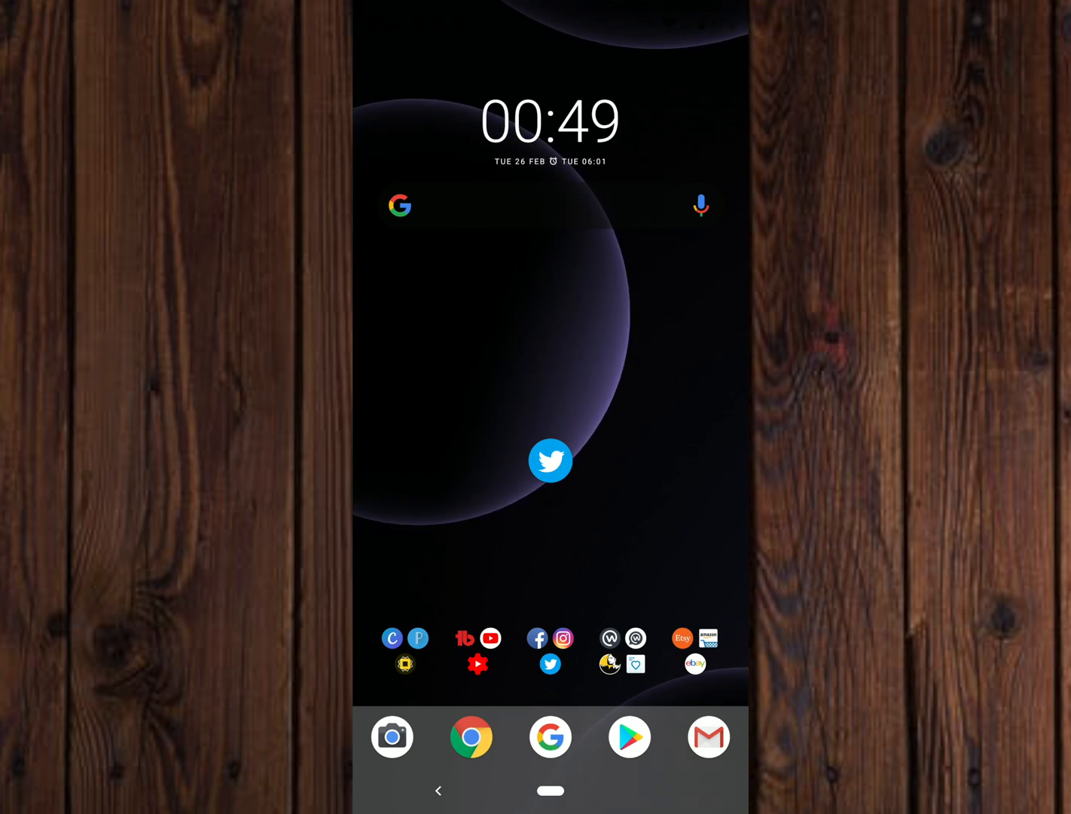
- Launch Twitter and bring up the account navigation drawer from the profile avatar
left_click(552, 461)
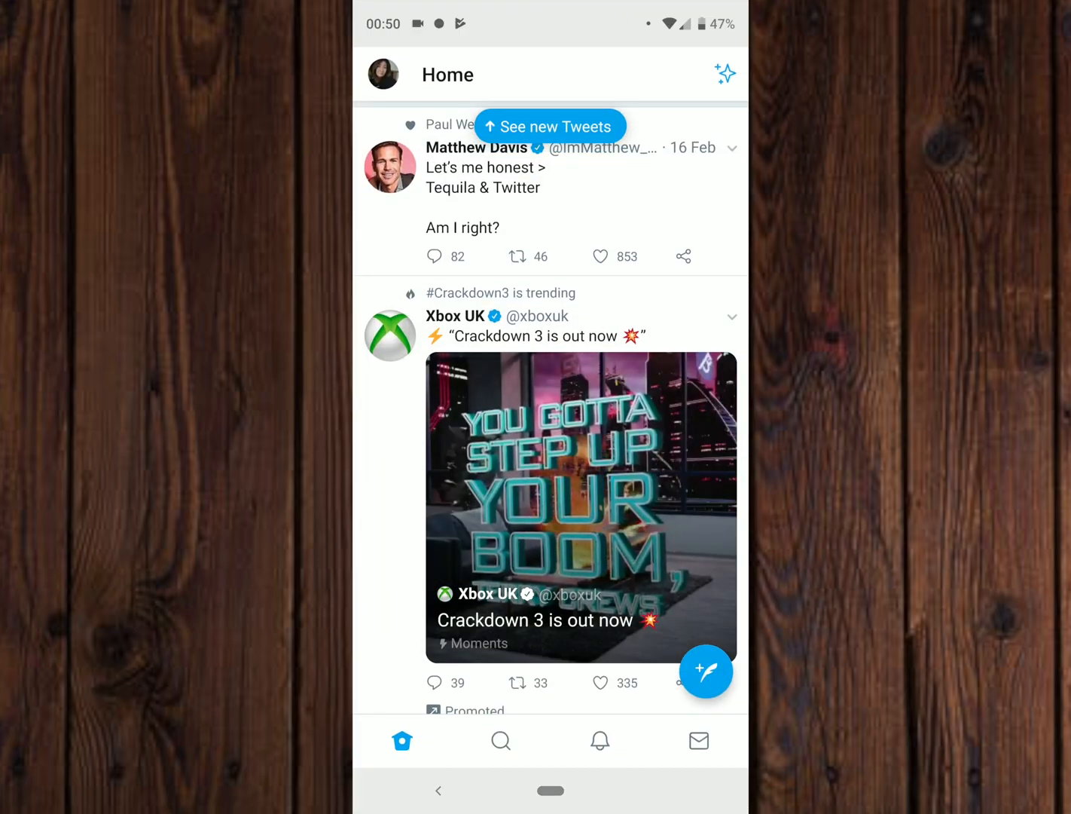
left_click(381, 73)
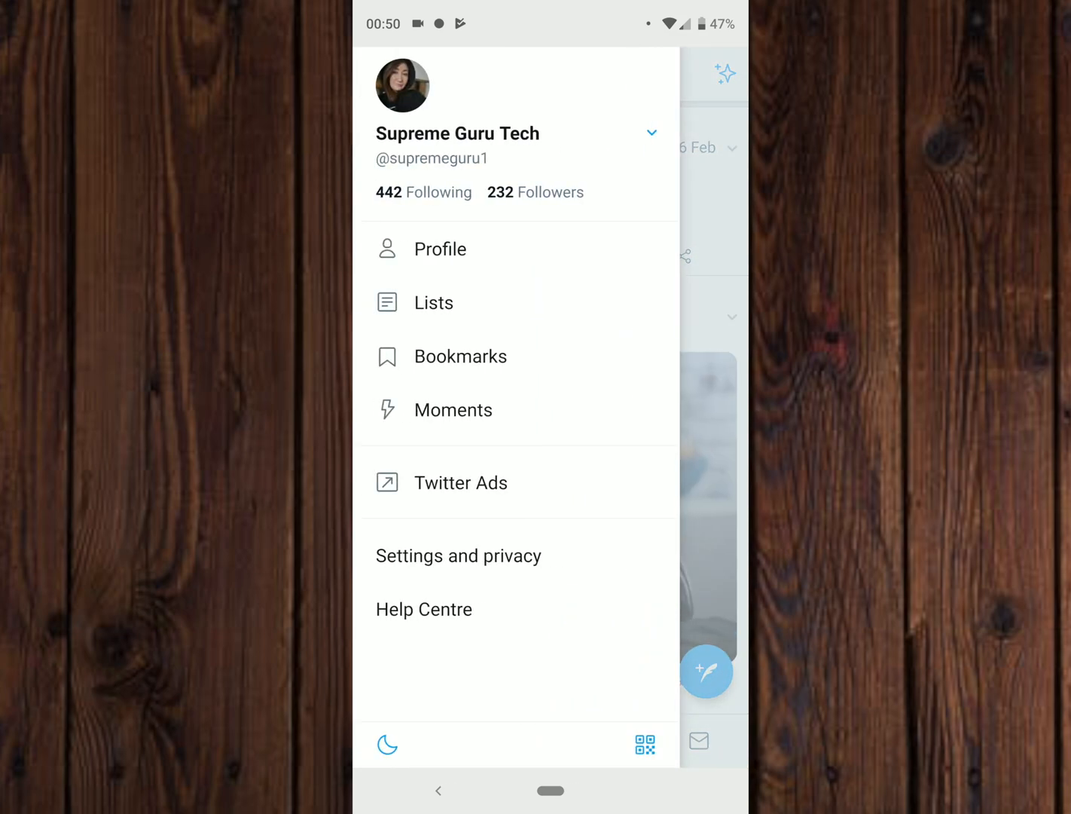
- Go to Settings and privacy and then the Data usage page under General
left_click(458, 556)
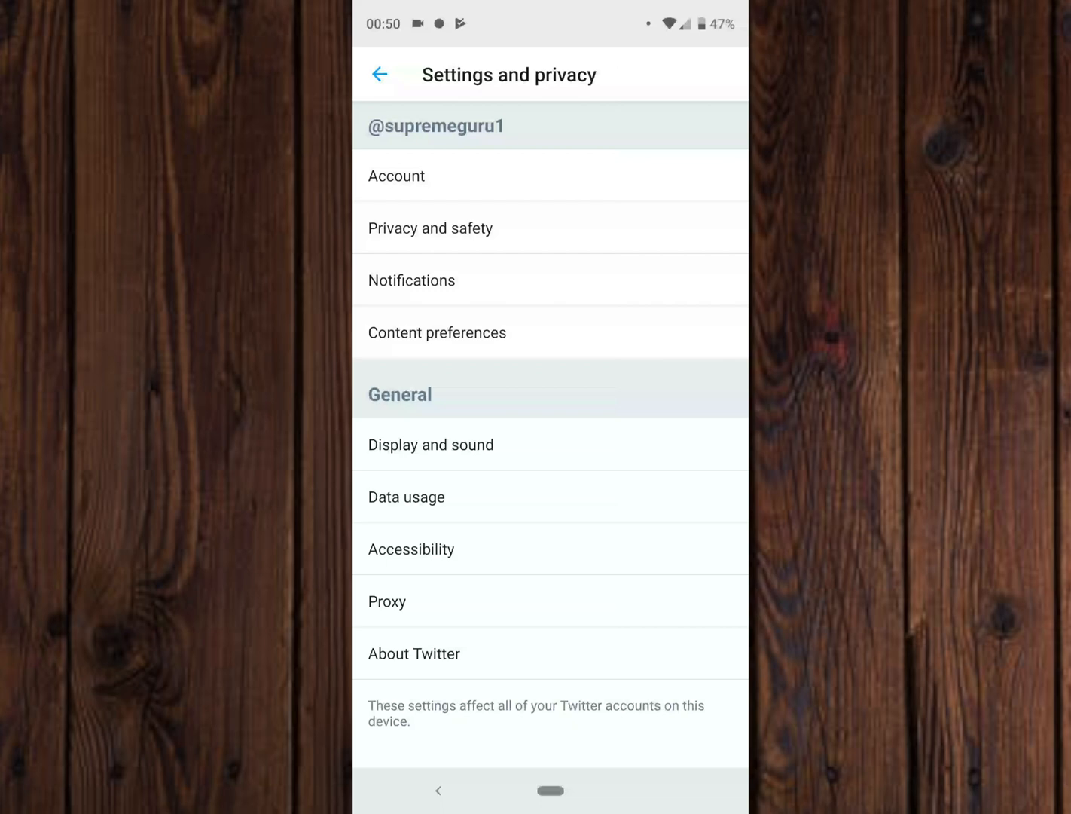
left_click(406, 497)
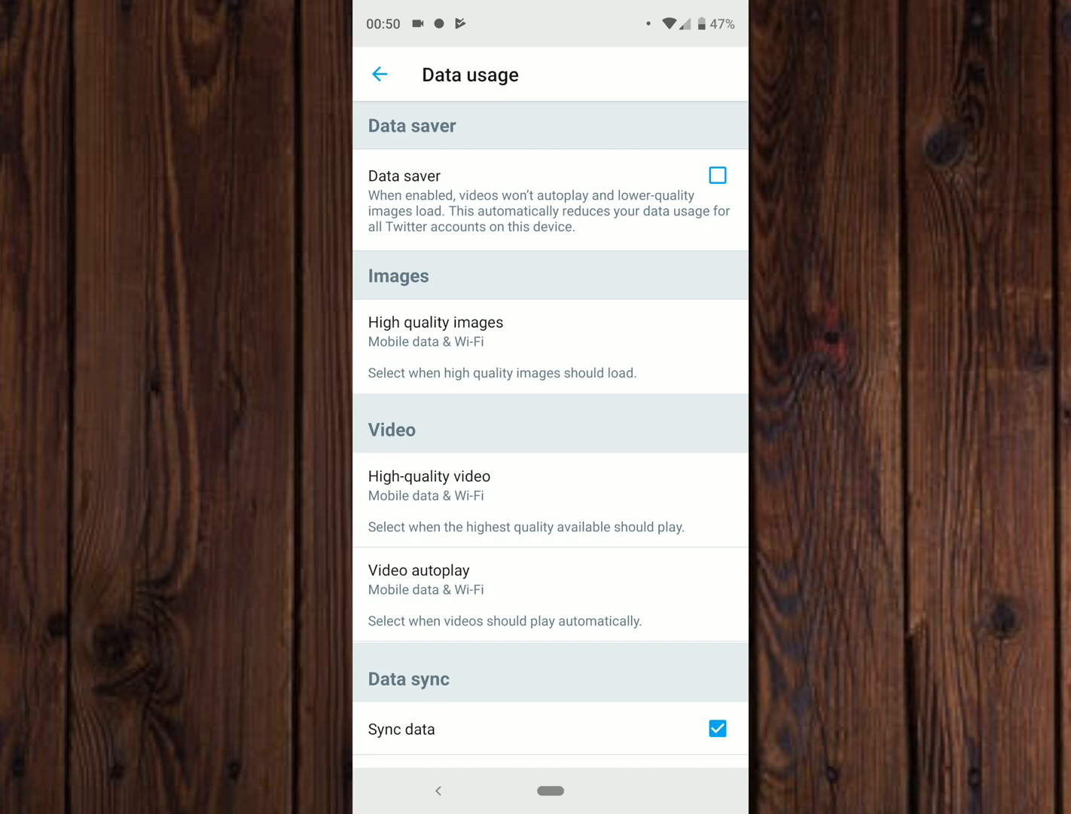
- Set Video autoplay to Wi-Fi only and return to the Settings and privacy list
left_click(419, 579)
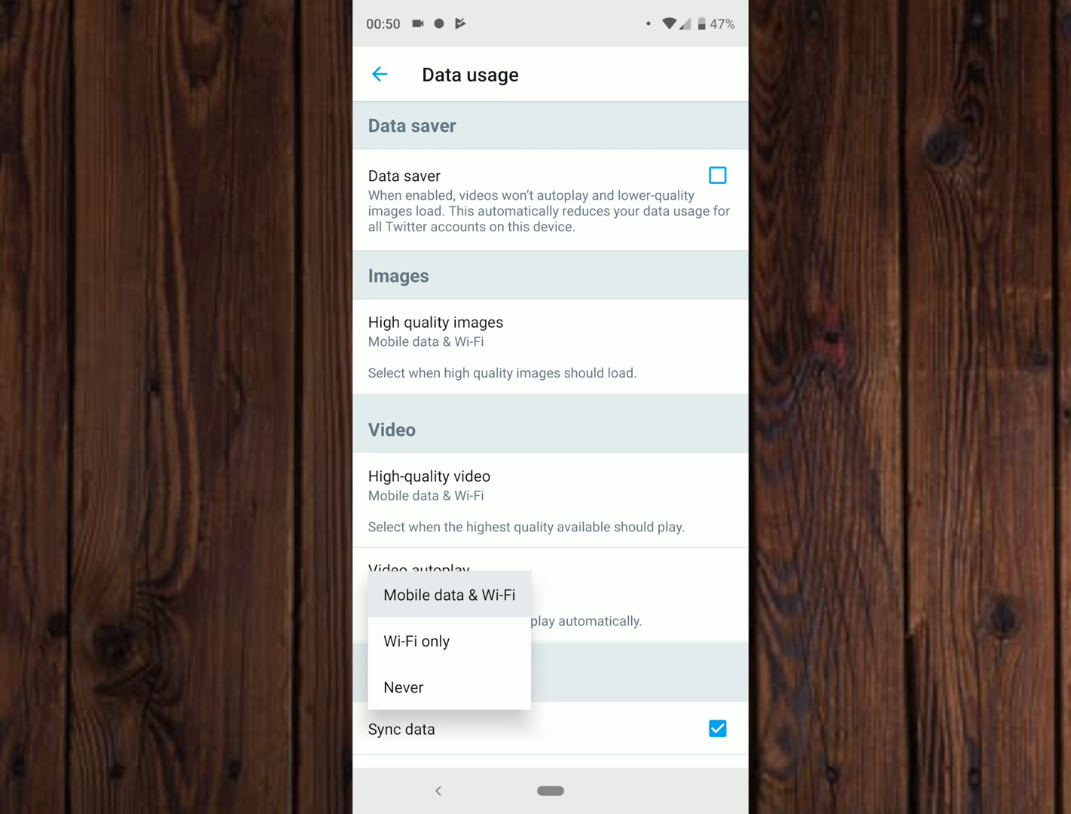
left_click(416, 641)
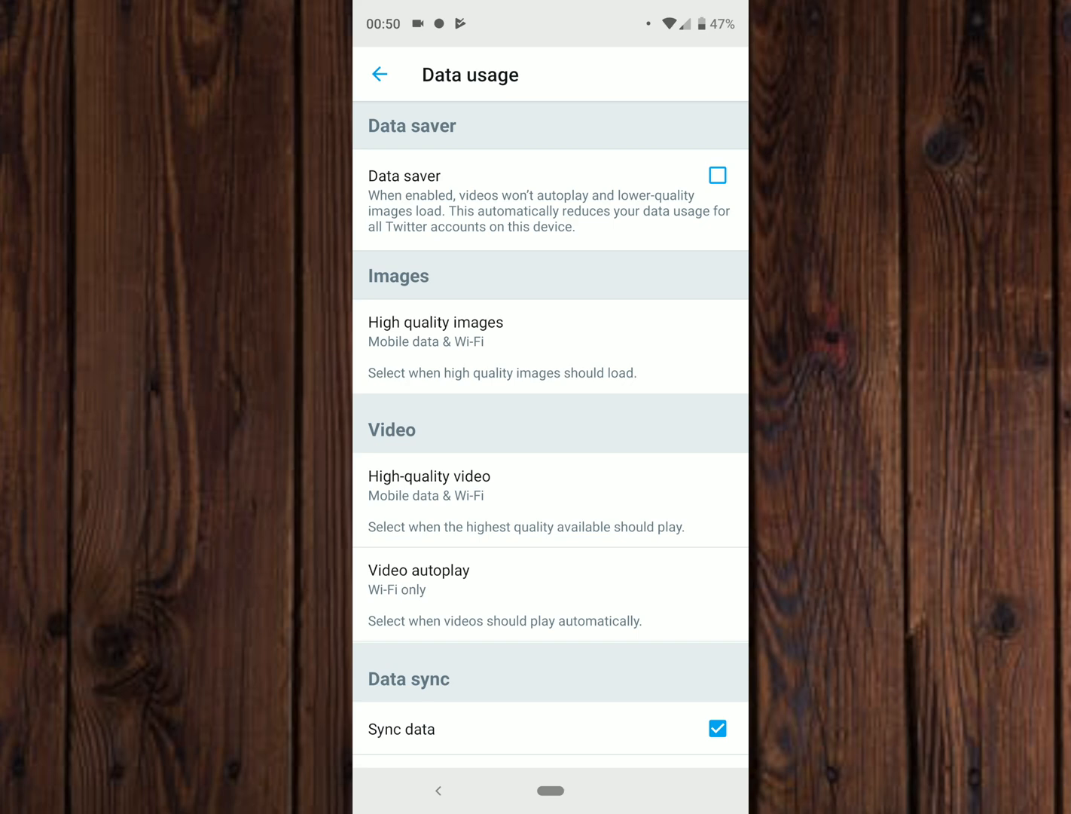
left_click(380, 74)
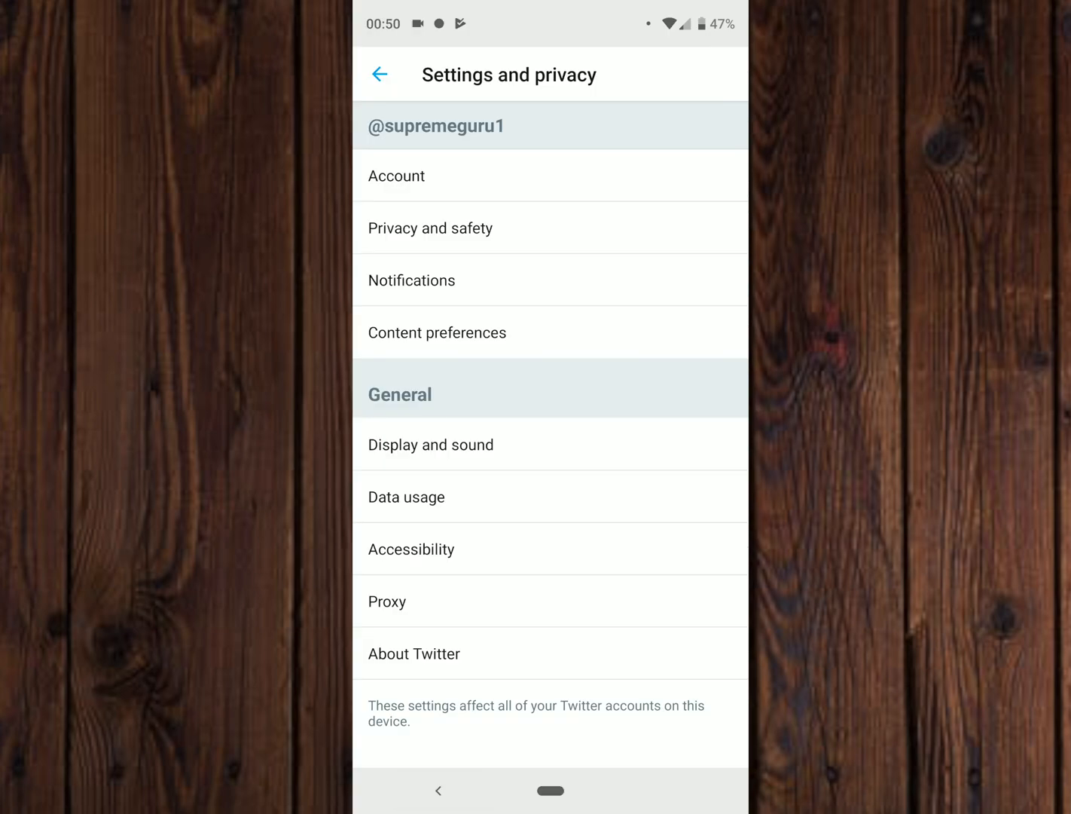
- Reopen Data usage, confirm Video autoplay stays Wi-Fi only, then leave for the phone's home screen
left_click(379, 74)
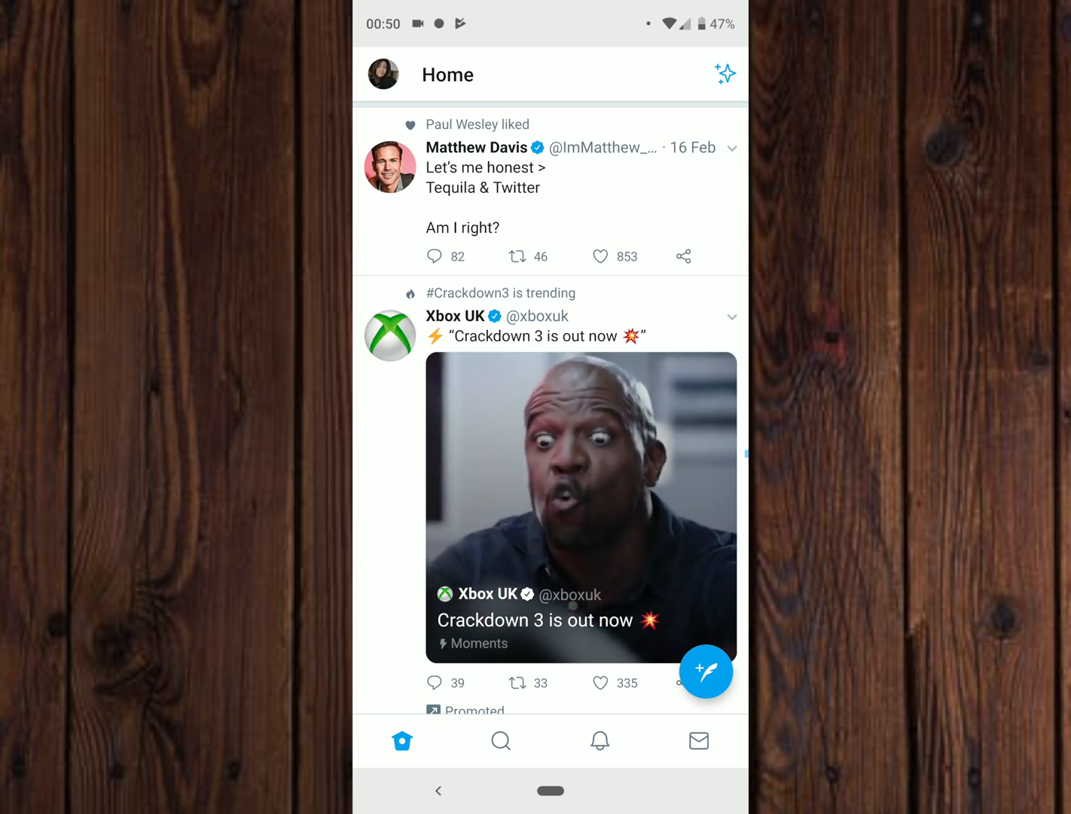
left_click(383, 74)
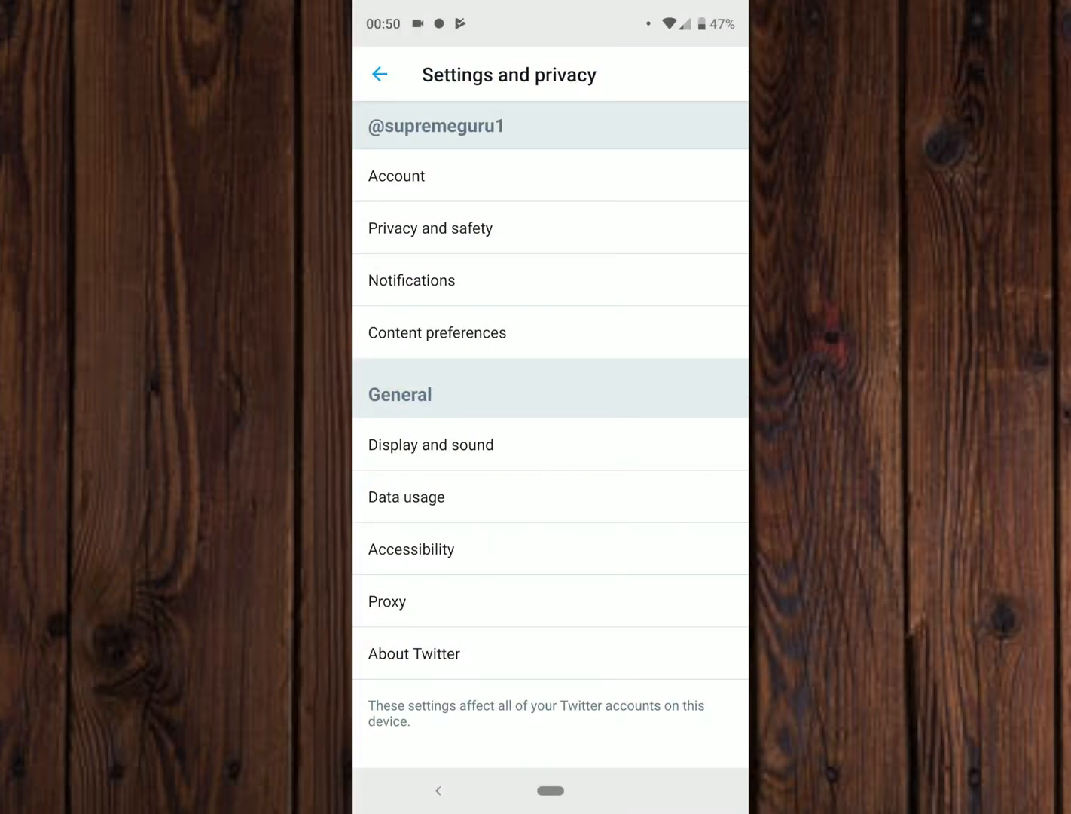
left_click(405, 497)
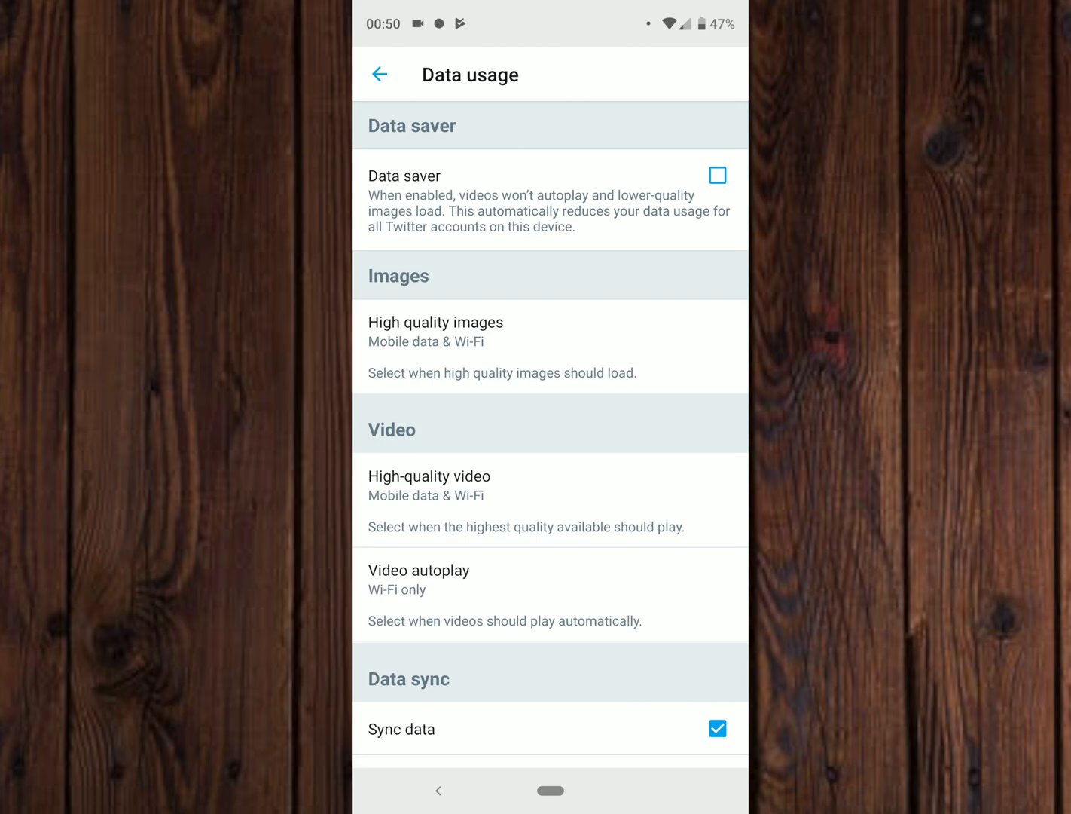
left_click(419, 570)
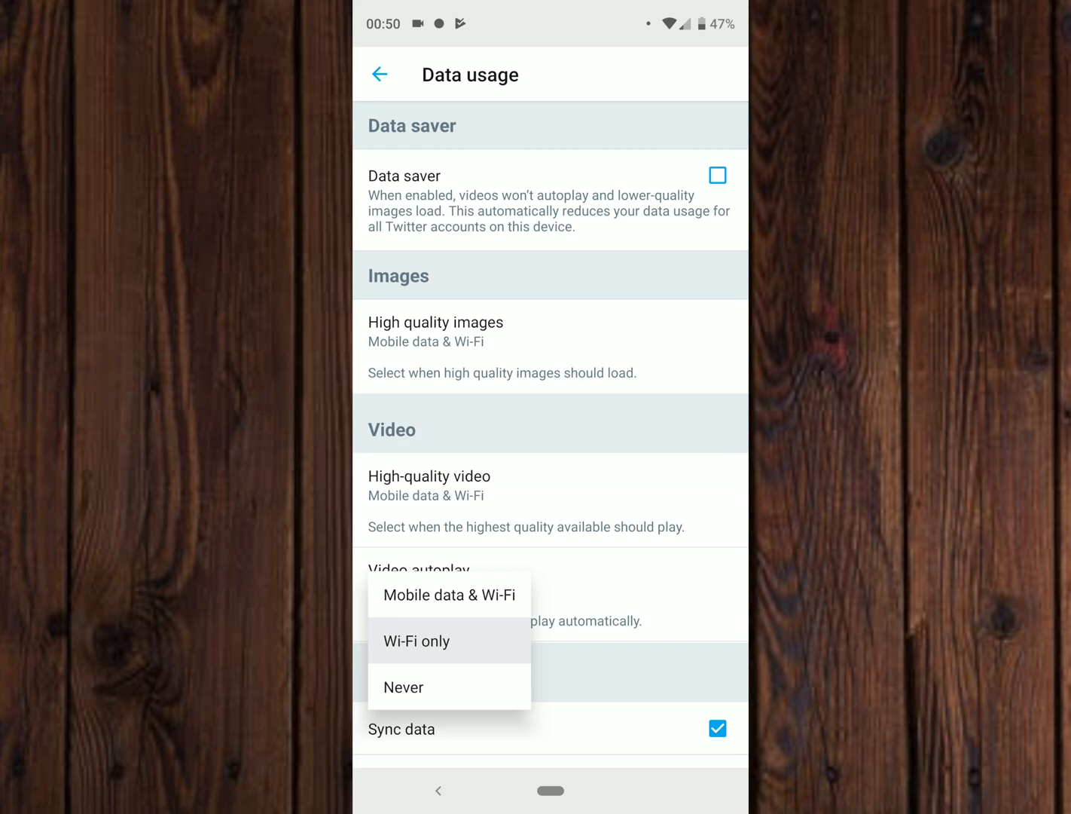
left_click(416, 641)
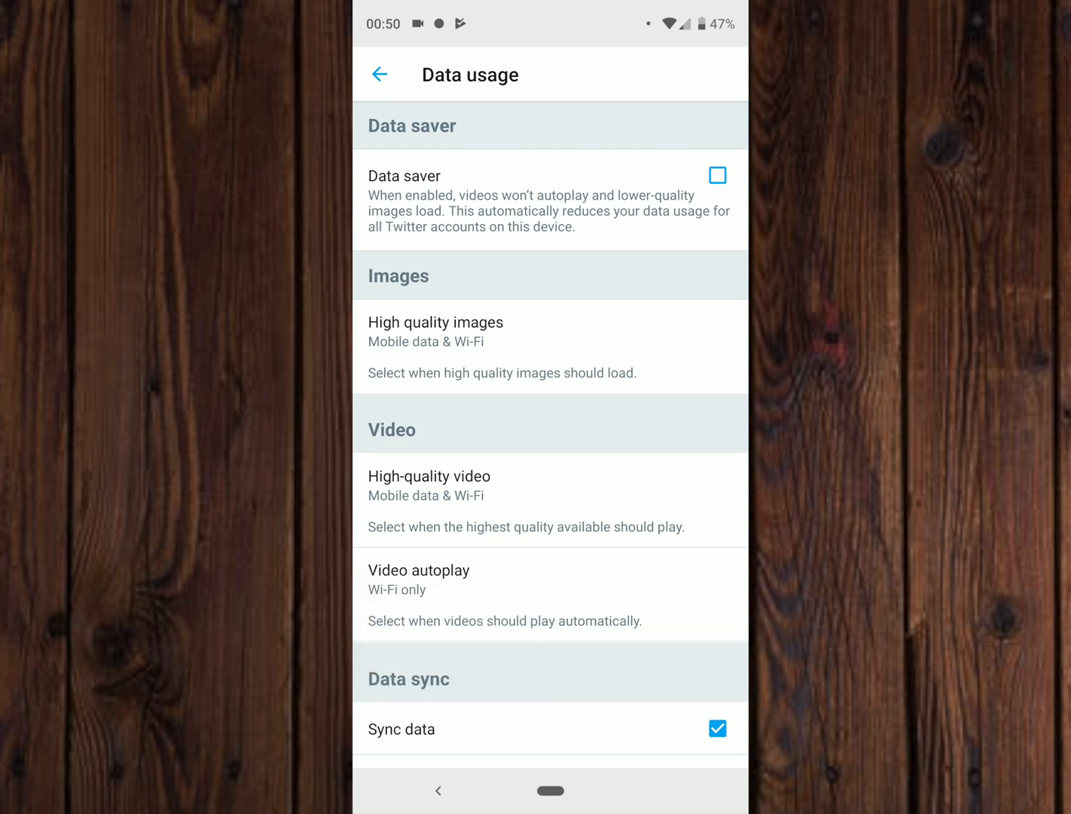
left_click(437, 790)
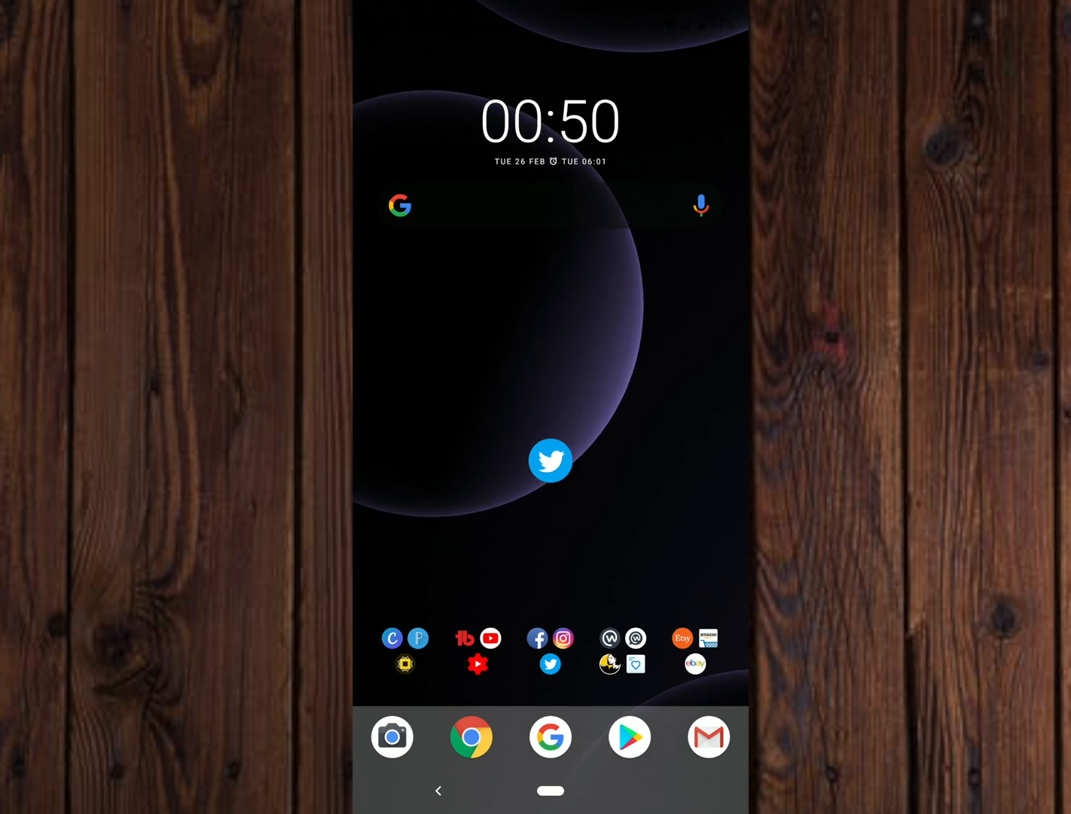